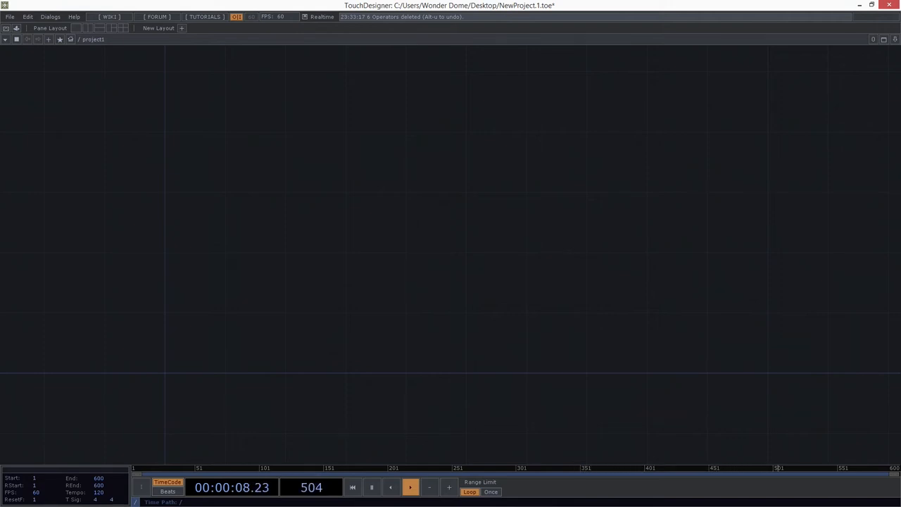
Step: Place container1 and button1 COMPs side by side in the empty network
left_click(356, 486)
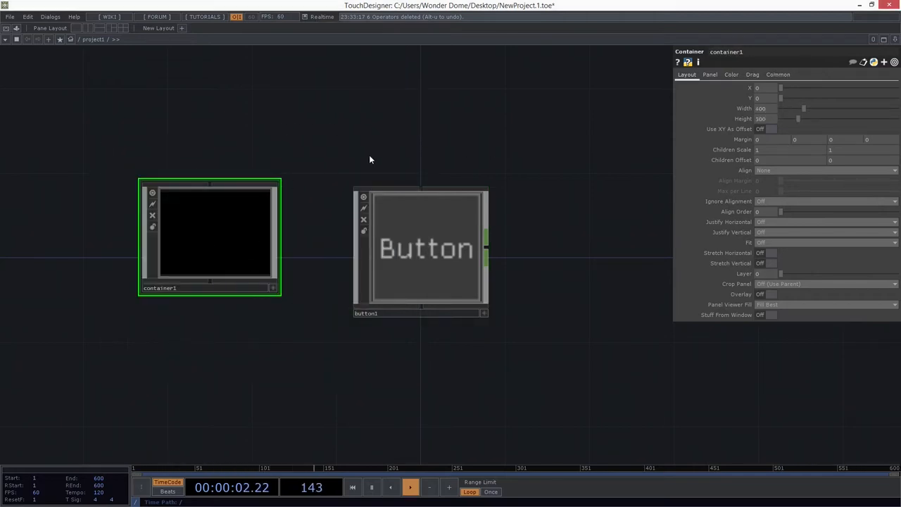
Step: Confirm button1's Button Type stays Toggle Down, then delete container1
left_click(426, 250)
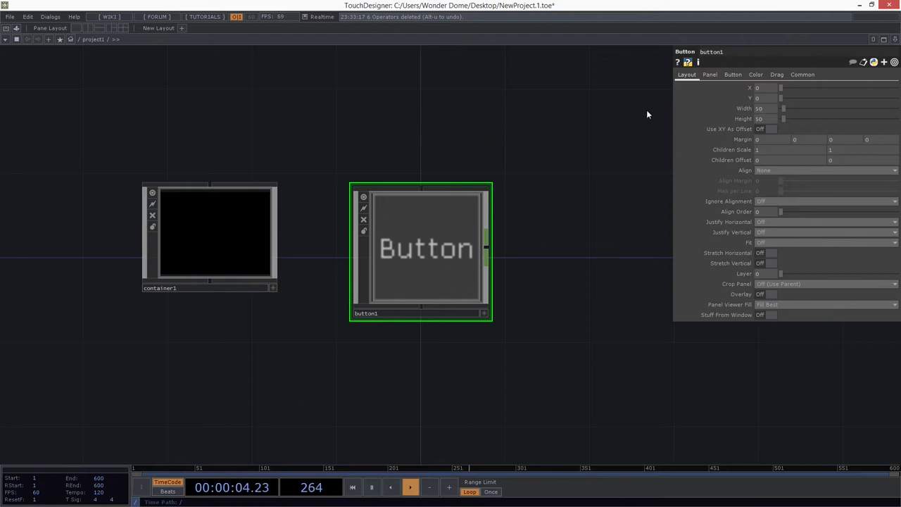
left_click(211, 236)
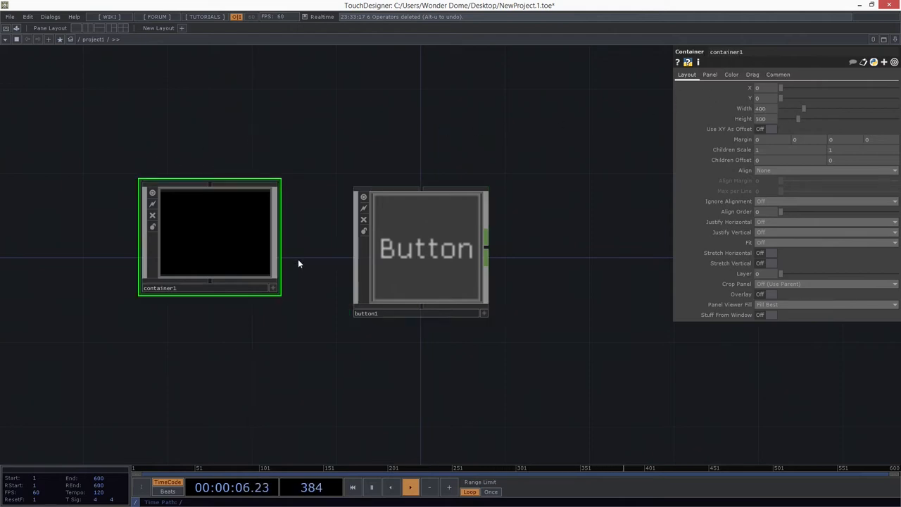
left_click(420, 250)
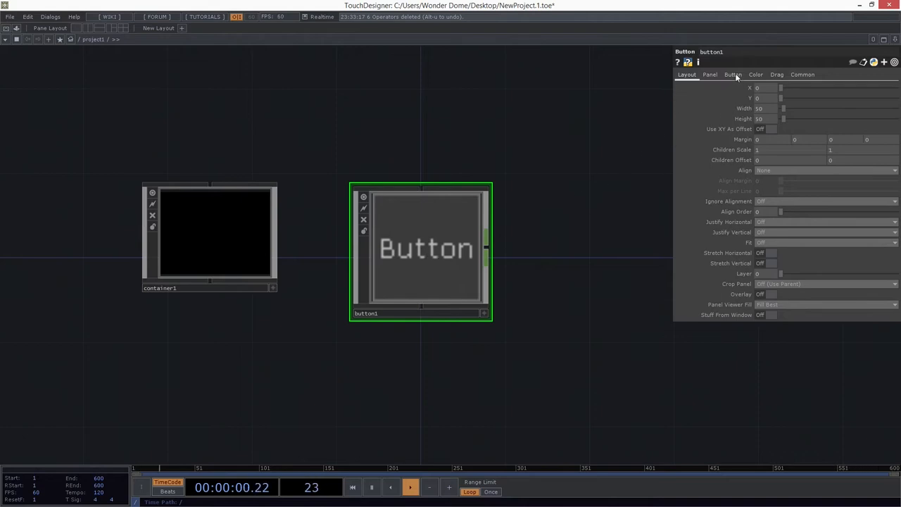
left_click(732, 74)
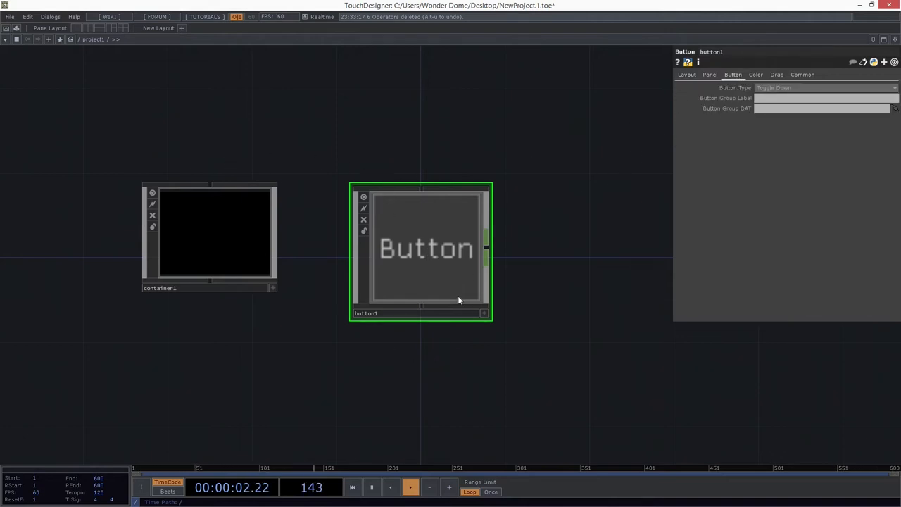
left_click(214, 236)
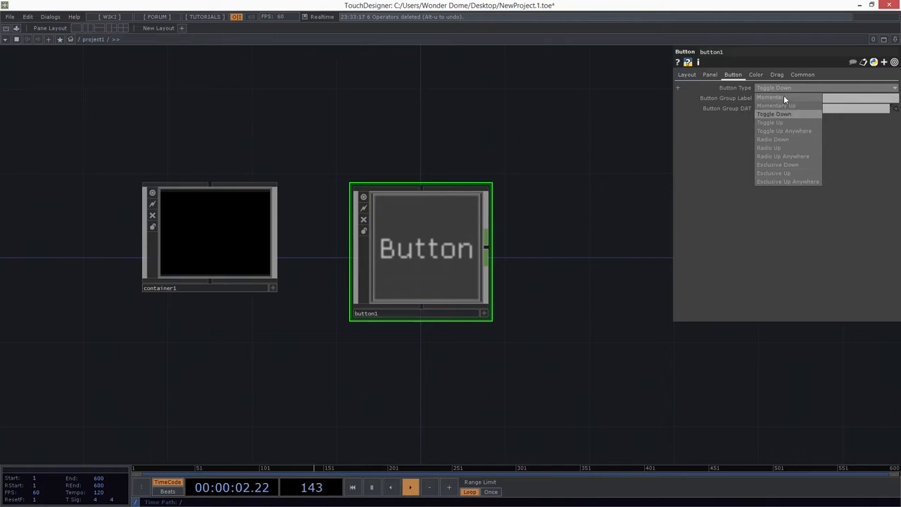
left_click(774, 113)
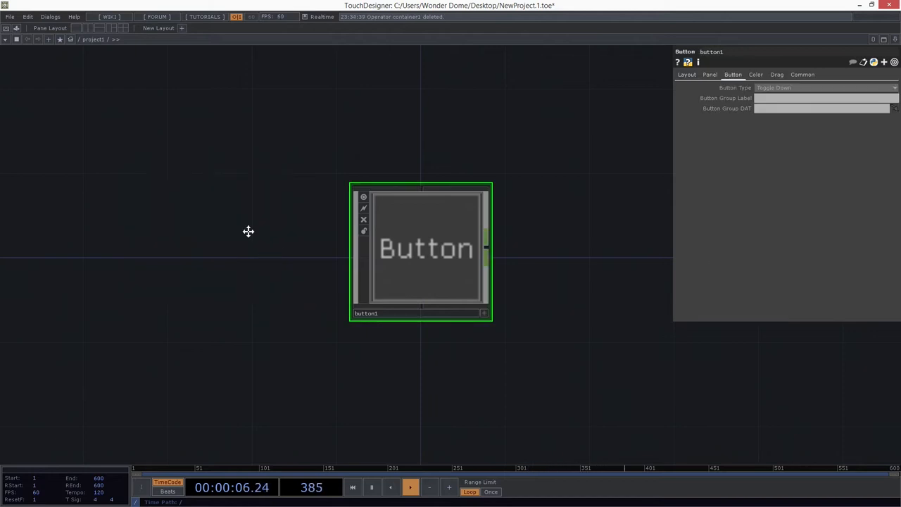
Step: Inside button1, select panel1 and press the button so its state becomes 1
left_click_drag(420, 249, 341, 231)
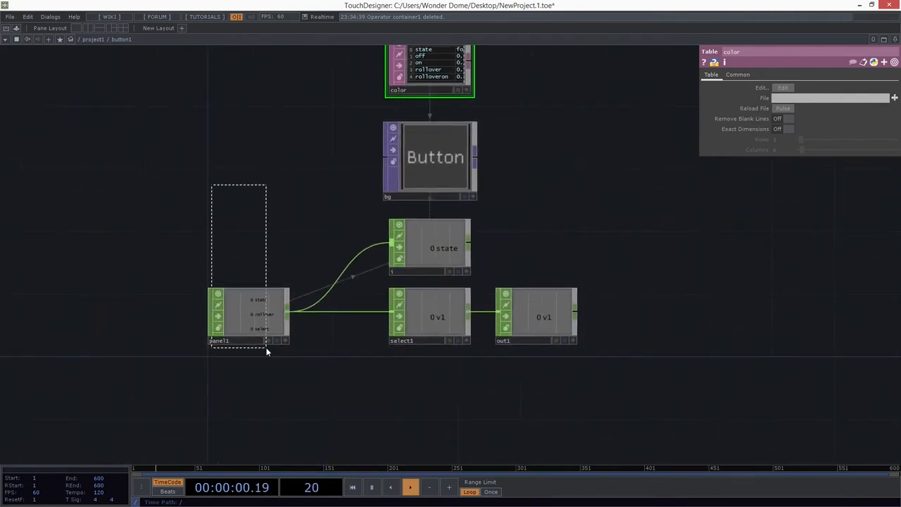
left_click(247, 318)
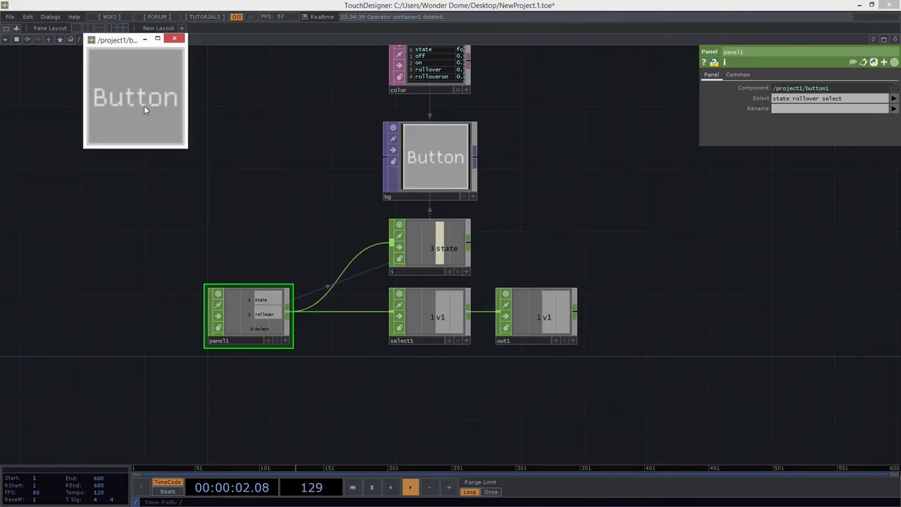
left_click(175, 42)
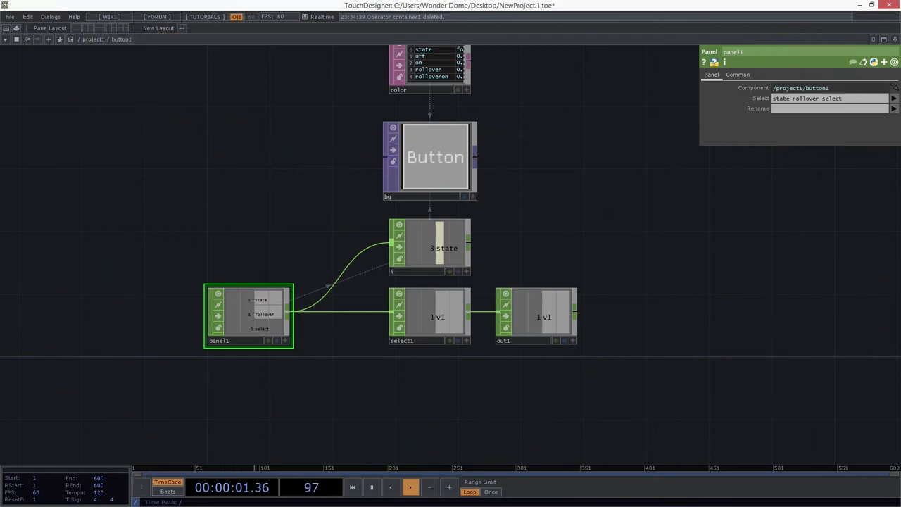
left_click(429, 247)
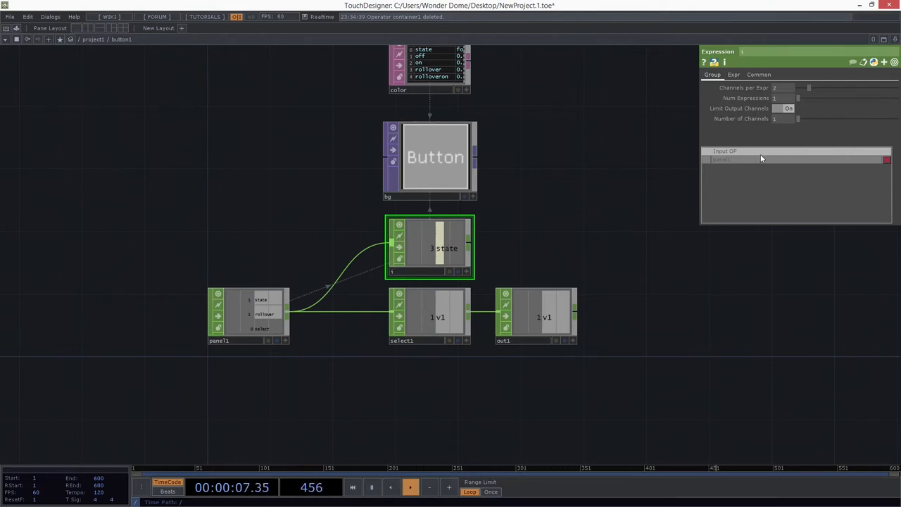
Step: Read i's expression me.inputVal+2*me.inputs[0][1][0], check panel1's channels, and close the viewer
left_click(731, 74)
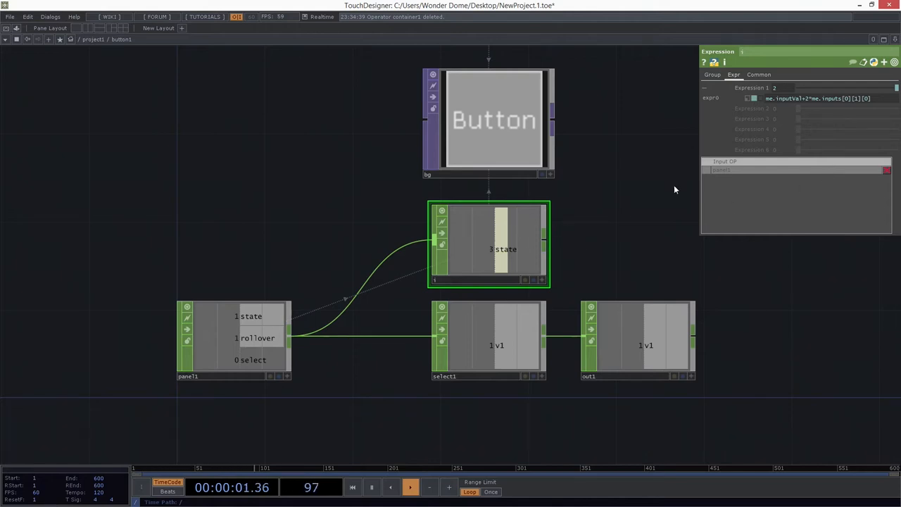
left_click(232, 338)
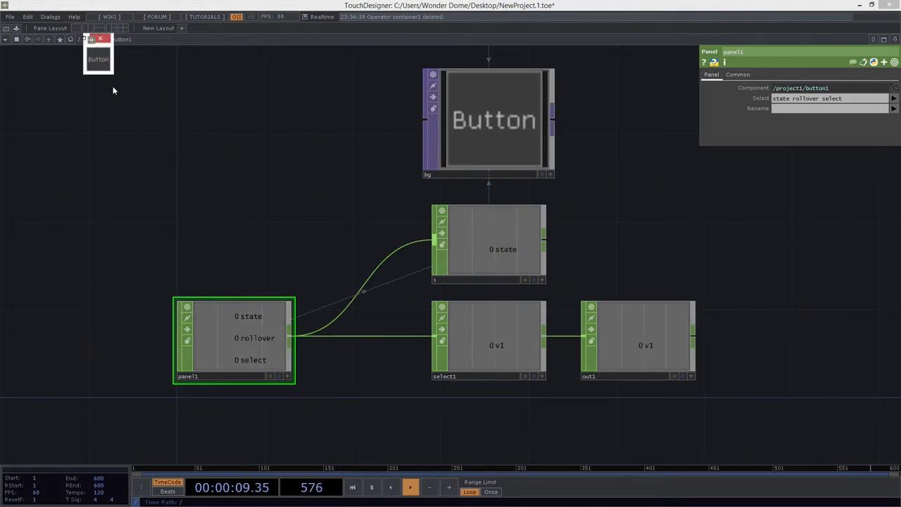
left_click(98, 79)
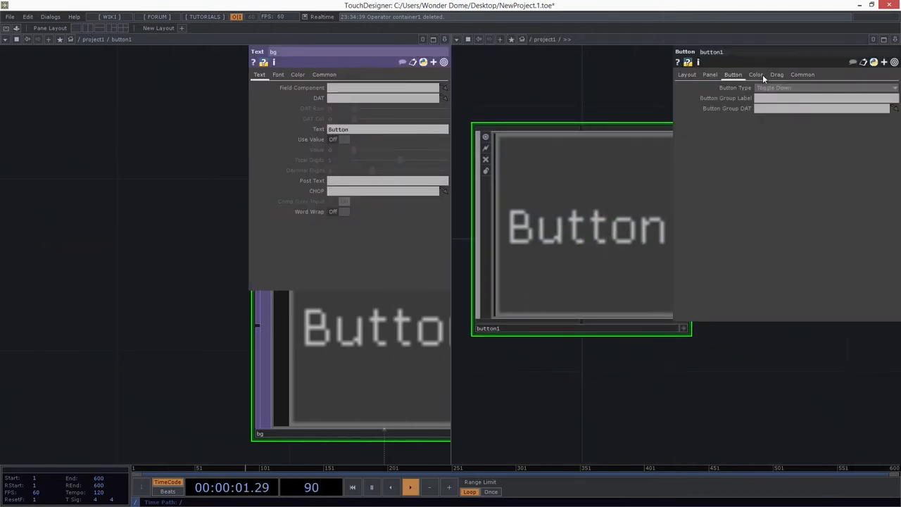
Step: Show the colour parameter pages of button1 and the bg Text TOP
left_click(710, 74)
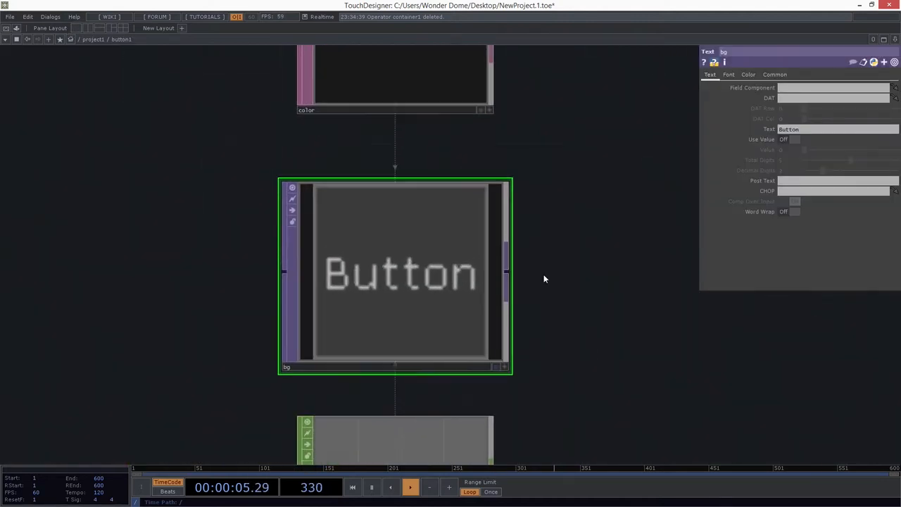
left_click(774, 74)
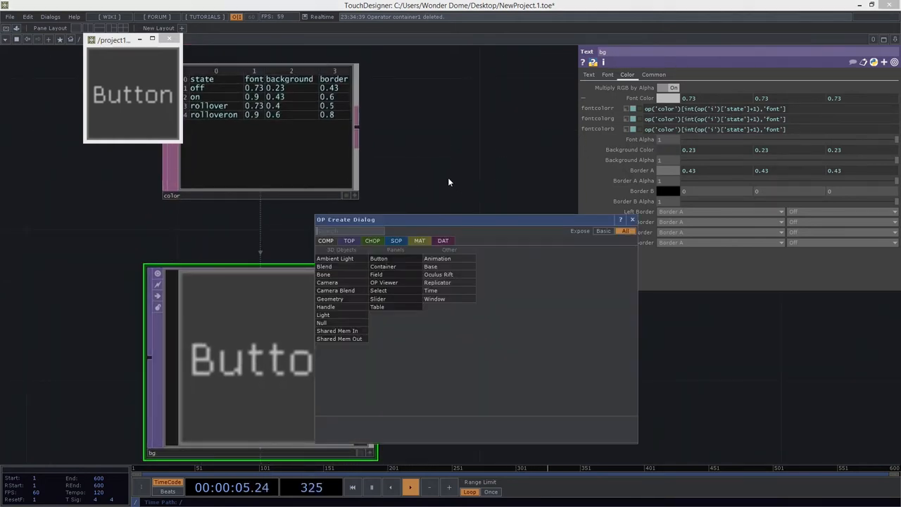
Step: Create a Table DAT, table1, and place it in the network
left_click(442, 240)
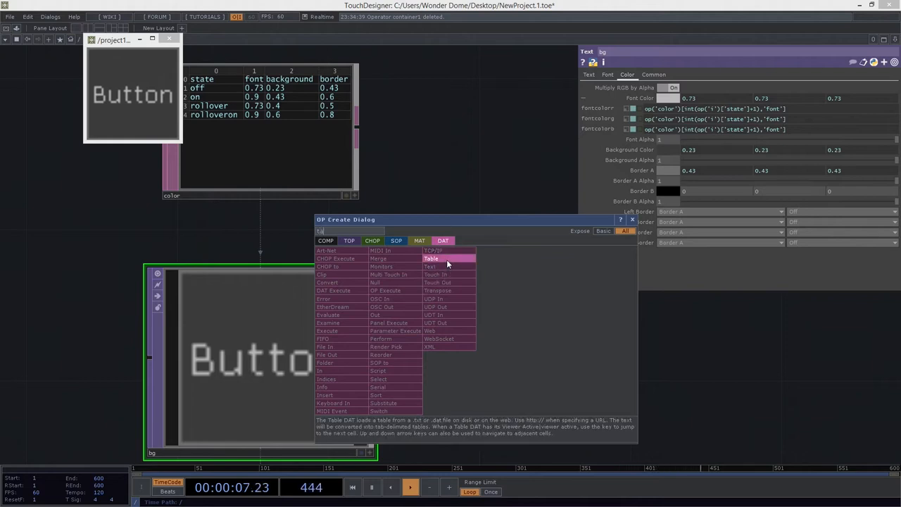
left_click(431, 258)
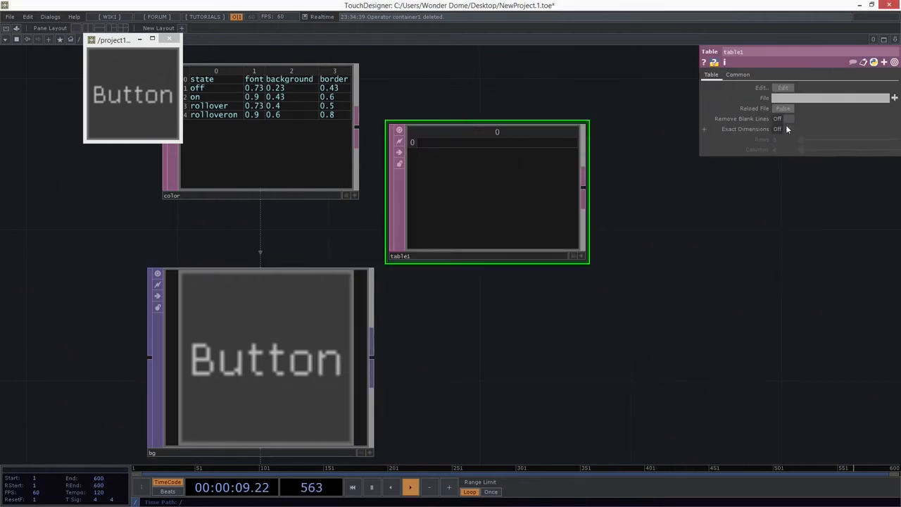
left_click(783, 129)
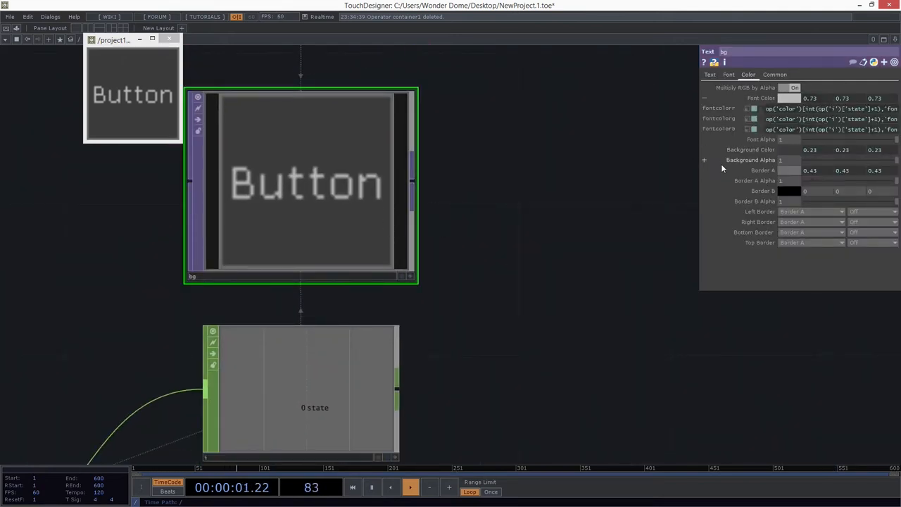
Step: Open bg's parameters in a floating window and enter the pair 0, 1 in table1
right_click(306, 183)
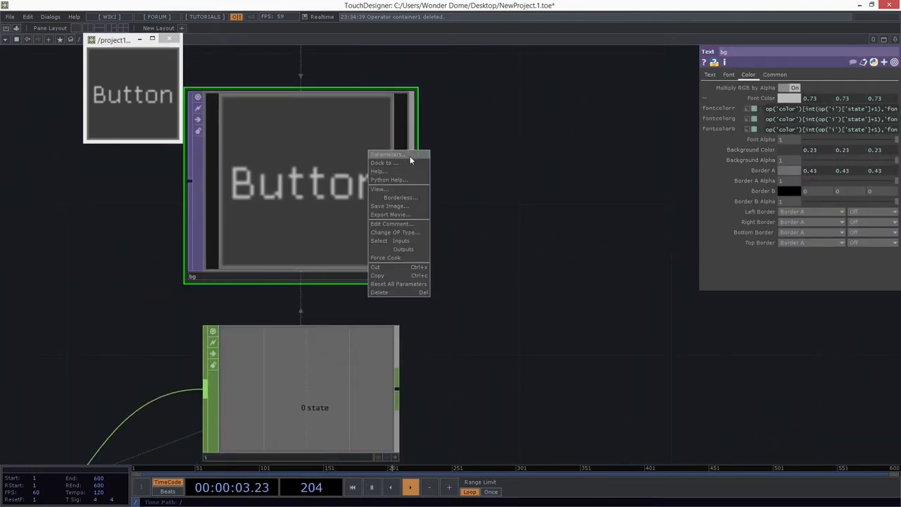
left_click(387, 154)
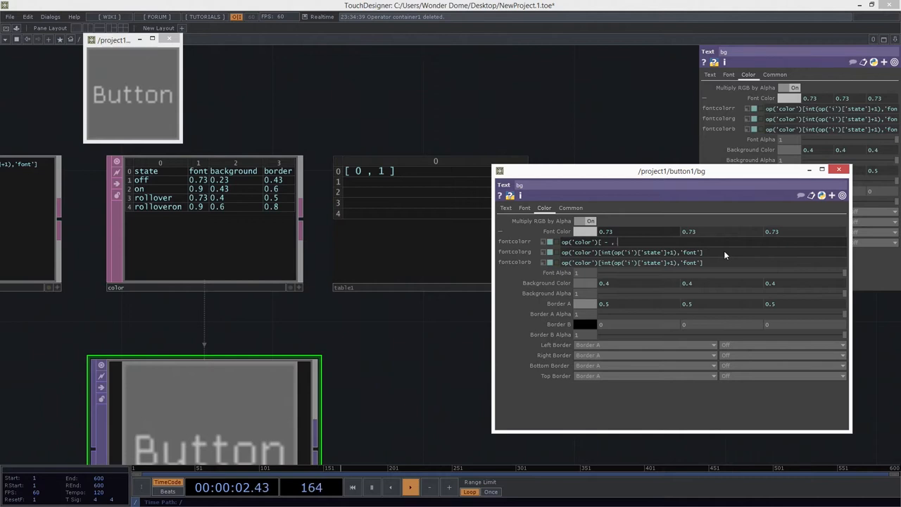
type("0 , 1 ]")
left_click(431, 202)
type("[ ")
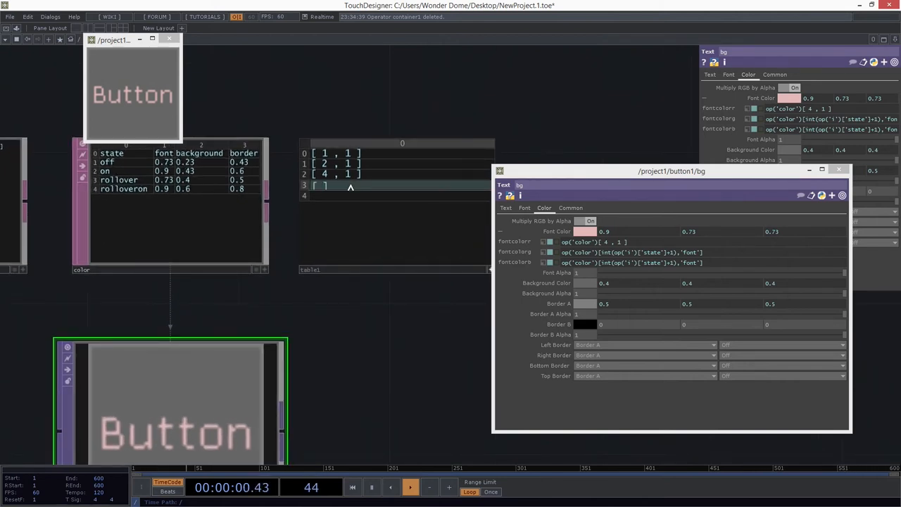
Step: Enter the index value 3. while setting up the color-table lookup
type("3.")
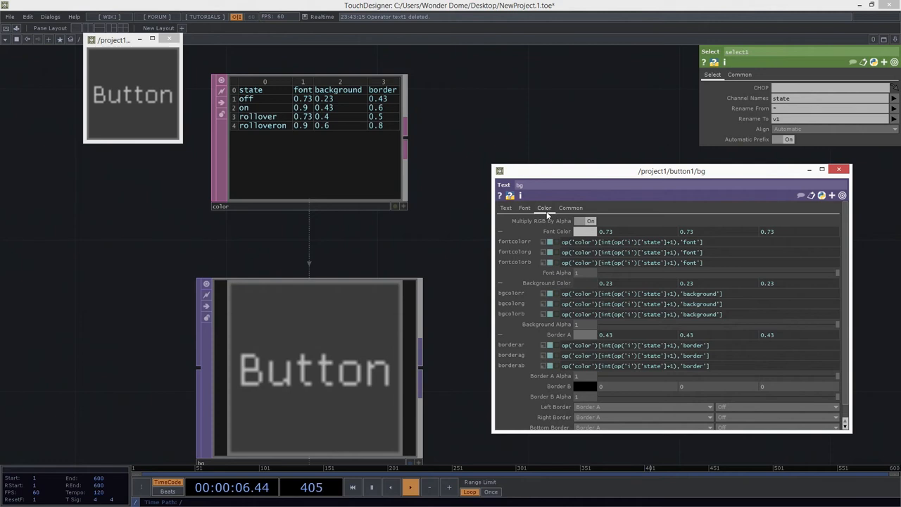
Step: Check bg's Font page, then return to its Color page
left_click(524, 208)
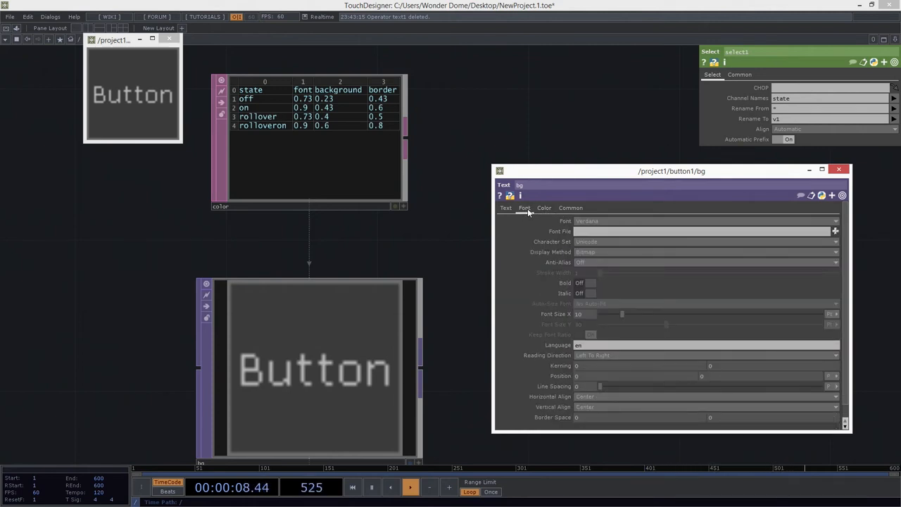
left_click(544, 206)
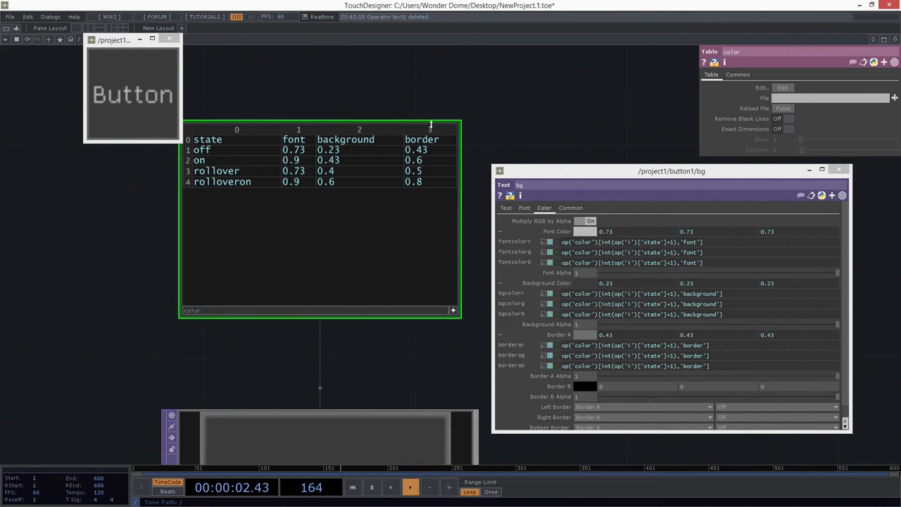
Step: Insert a text column in the color table, enter 'Off', and view bg's label text
right_click(430, 127)
type("text")
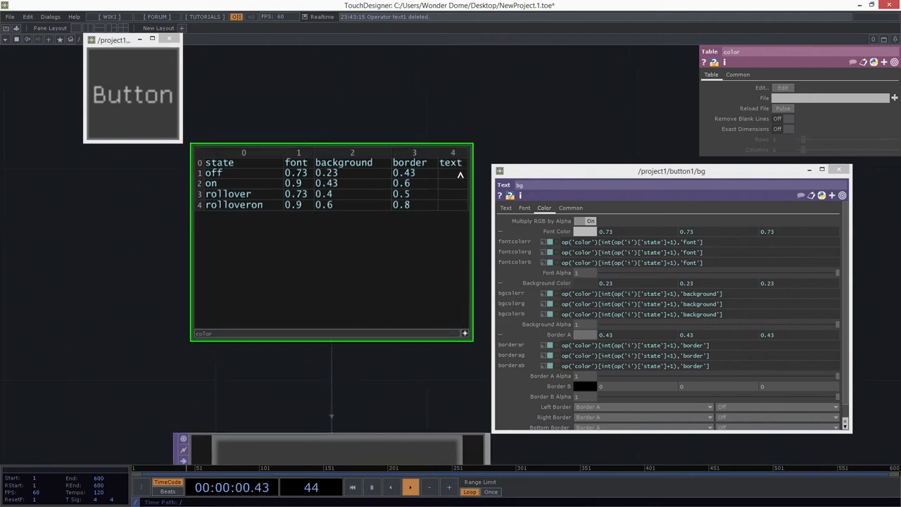
type("off")
type("Stand-By On")
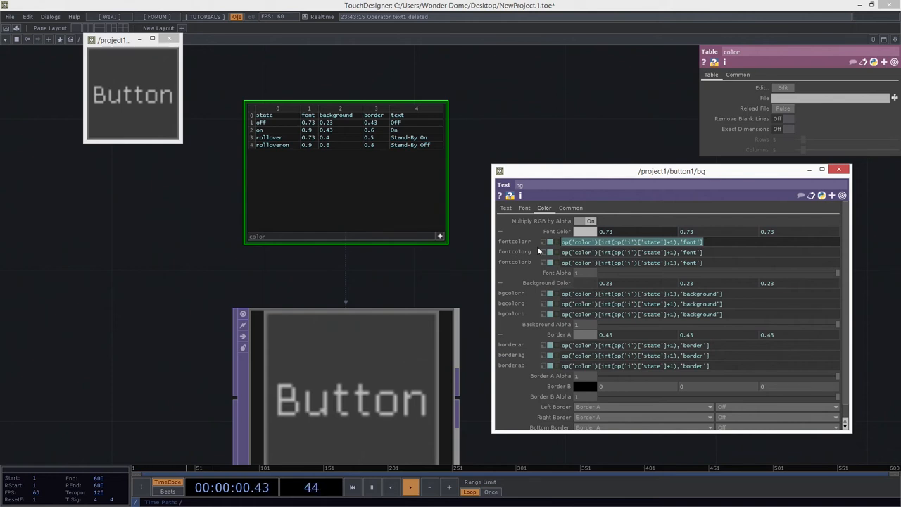
left_click(505, 207)
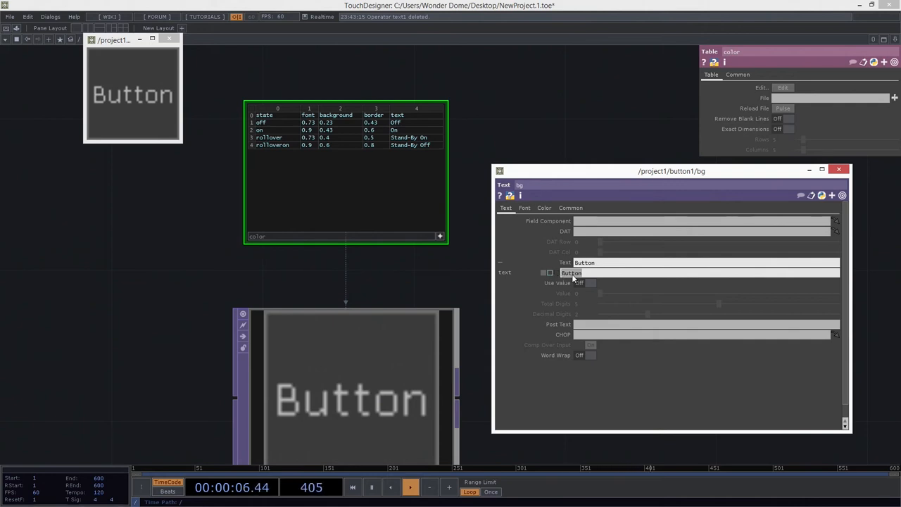
Step: Paste the color-table expression into the label Text and select its column name to change
type("Hi")
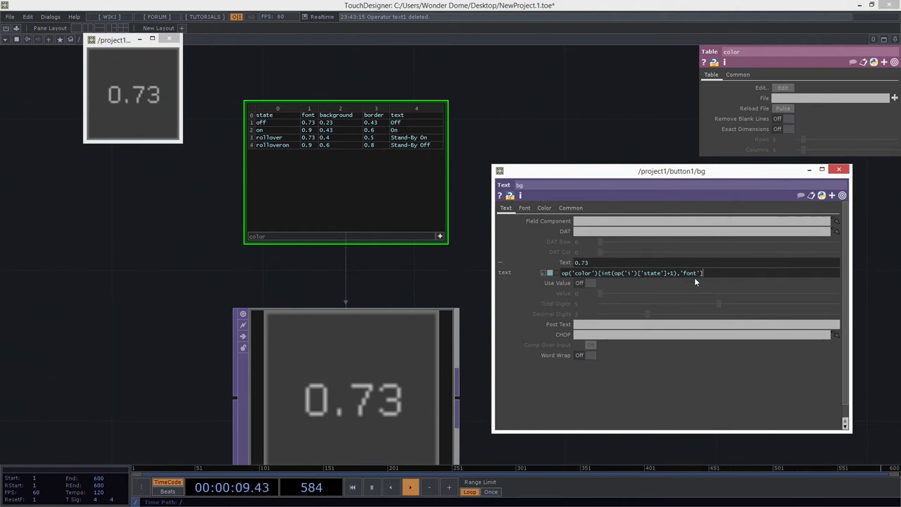
double_click(693, 273)
type("tex")
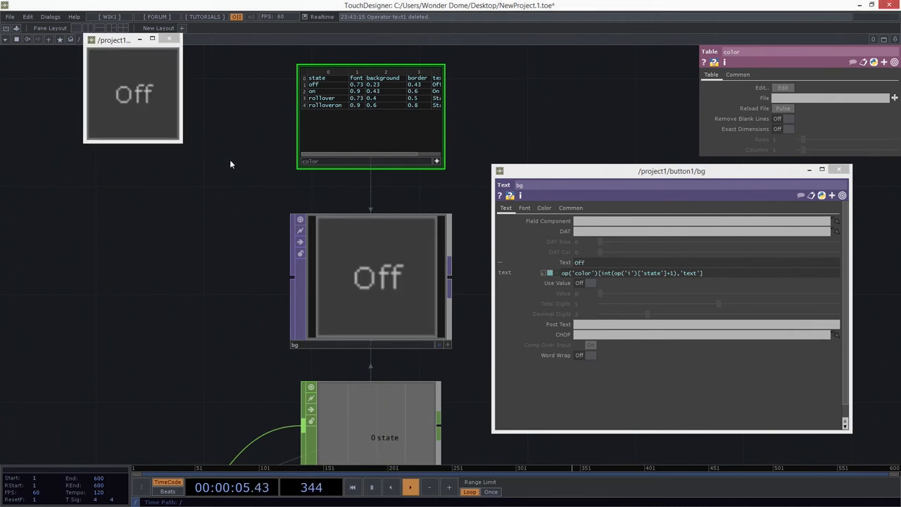
Step: Turn Word Wrap on for the bg label, then go up to the parent network
left_click(588, 354)
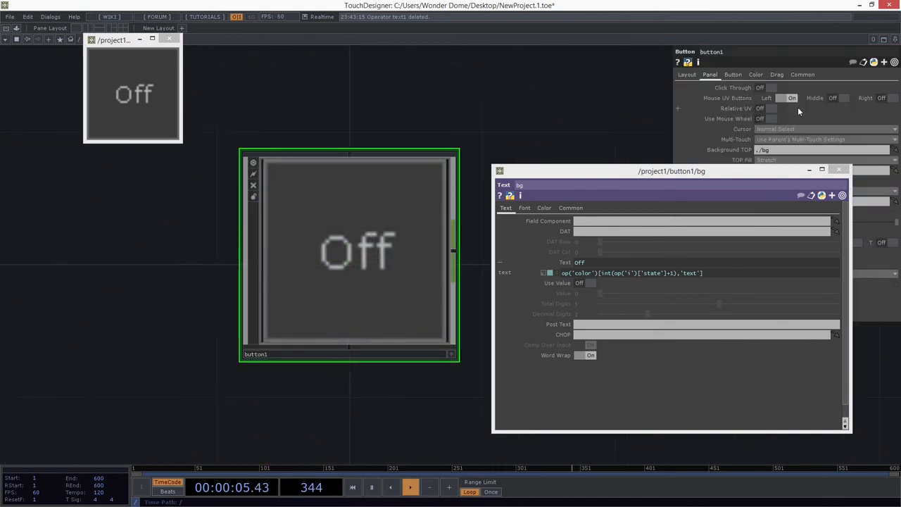
left_click(686, 74)
type("nul")
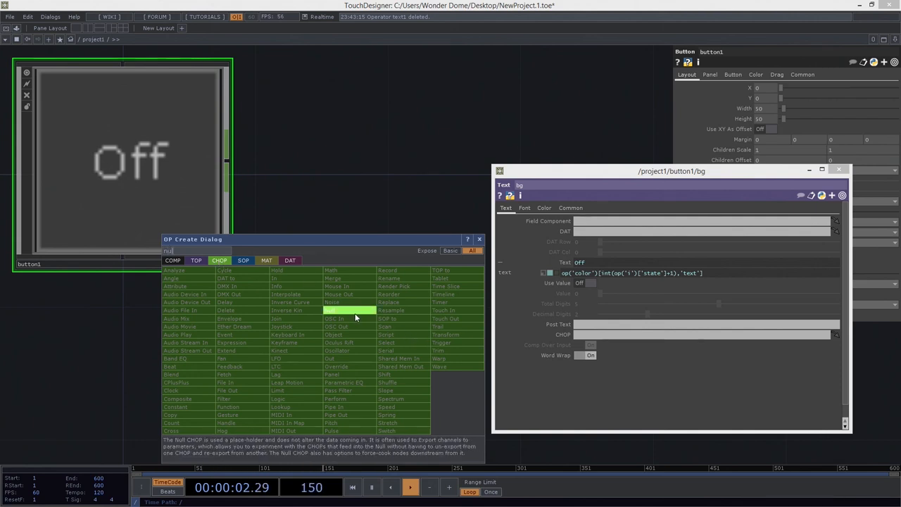
Step: Add a Null CHOP and load the color-bar image into moviefilein2
left_click(333, 318)
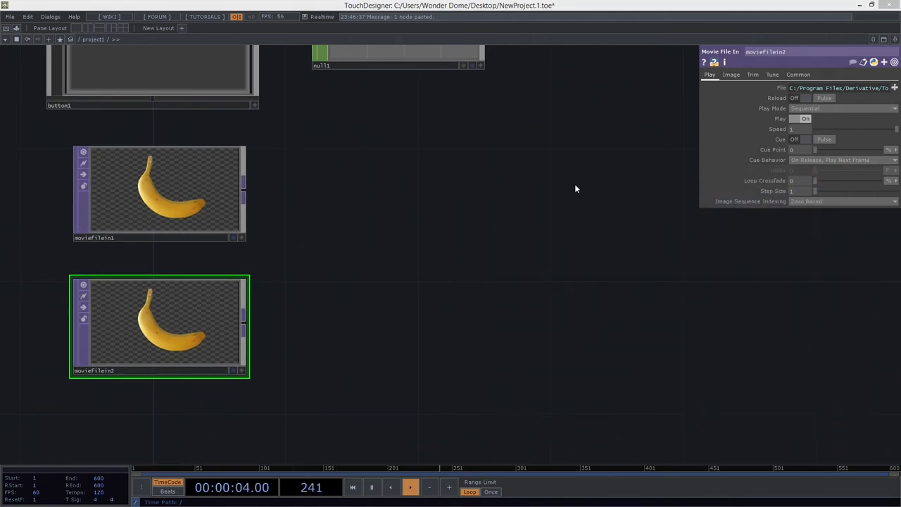
left_click(893, 88)
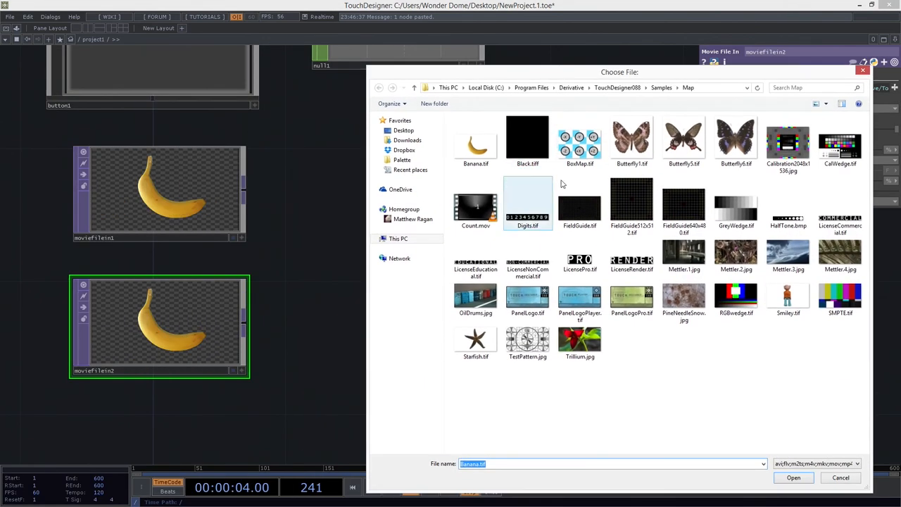
left_click(840, 298)
type("sw")
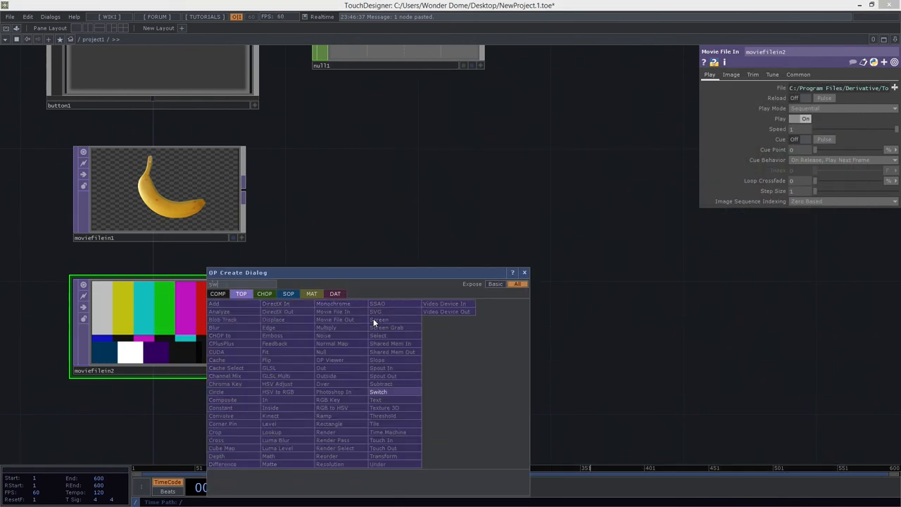
Step: Place a Switch TOP in the network to take both images
left_click(377, 391)
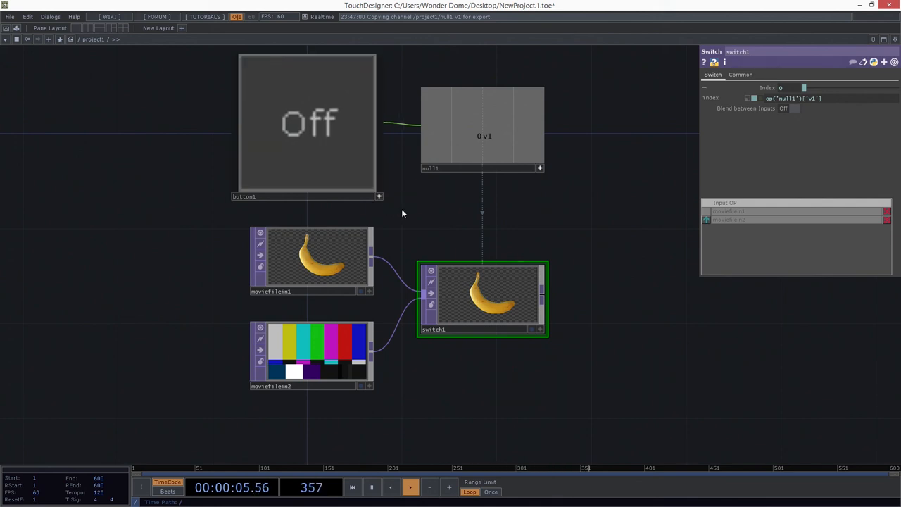
mouse_move(352, 156)
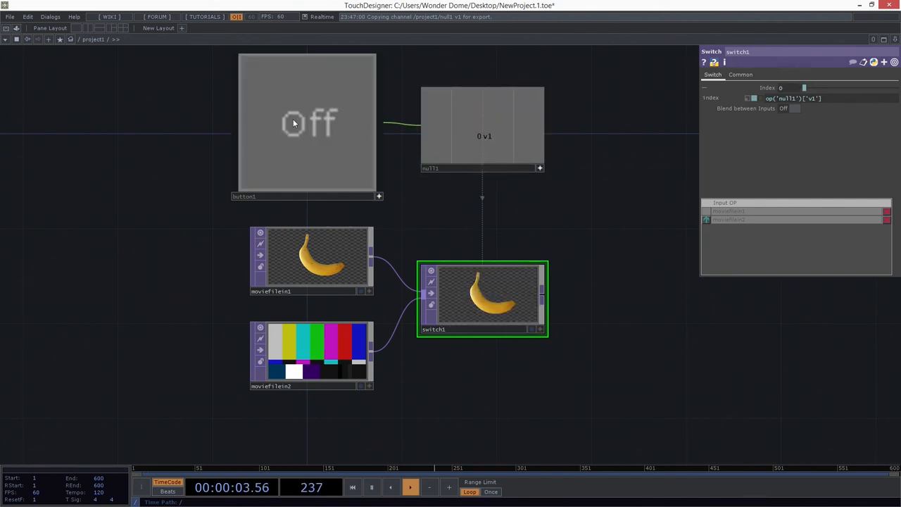
mouse_move(321, 140)
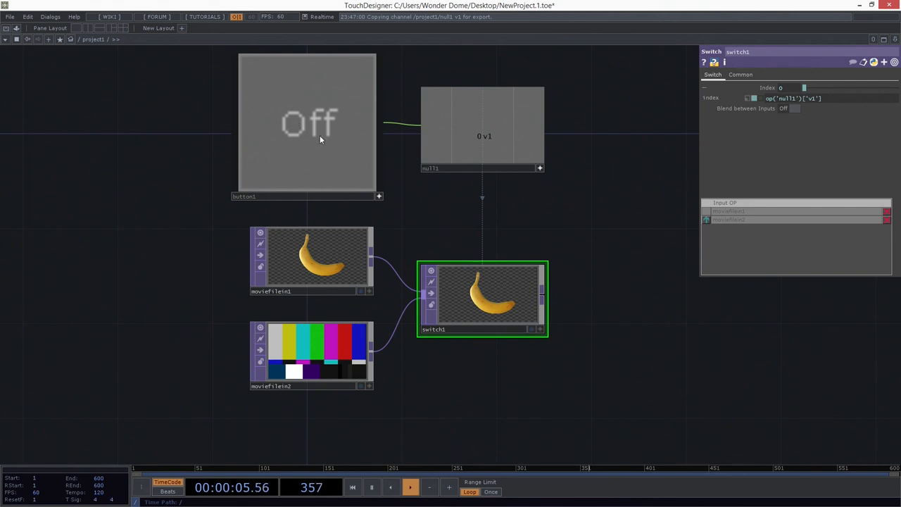
Step: Toggle button1 on so it reads Color Bars and switch1 shows moviefilein2
double_click(307, 123)
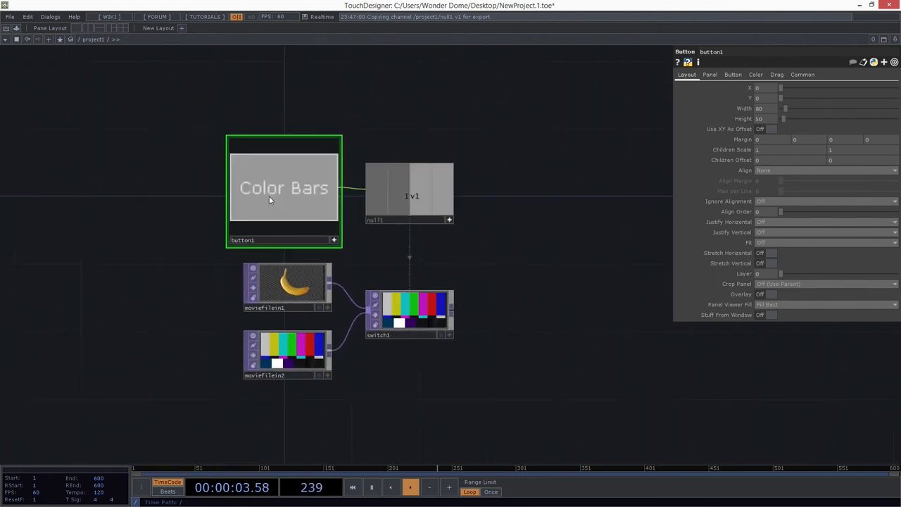
mouse_move(253, 187)
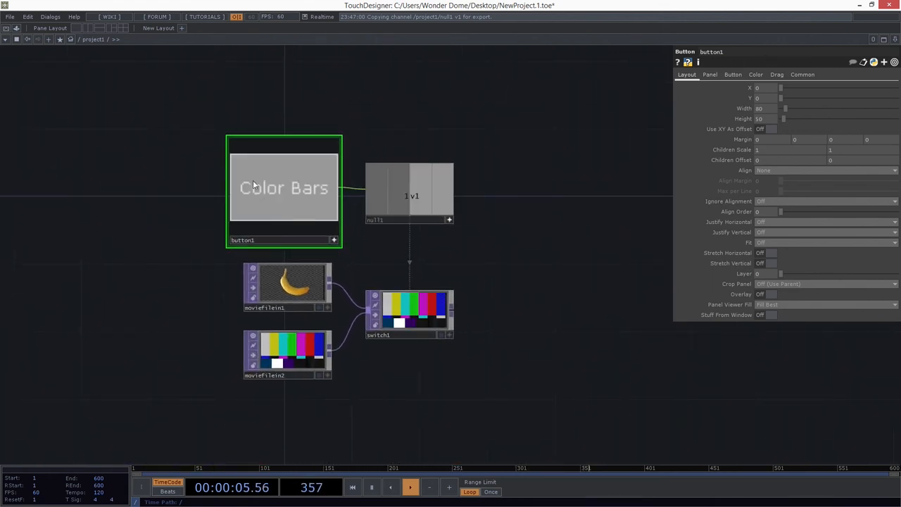